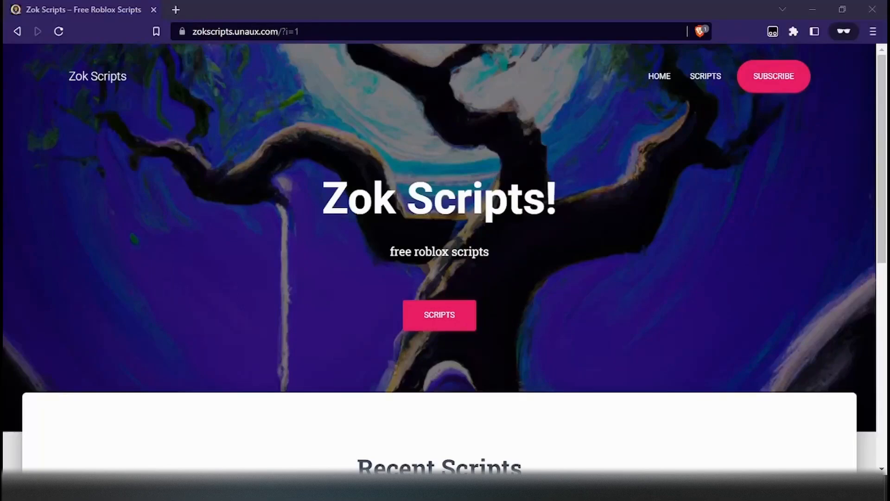
mouse_move(608, 163)
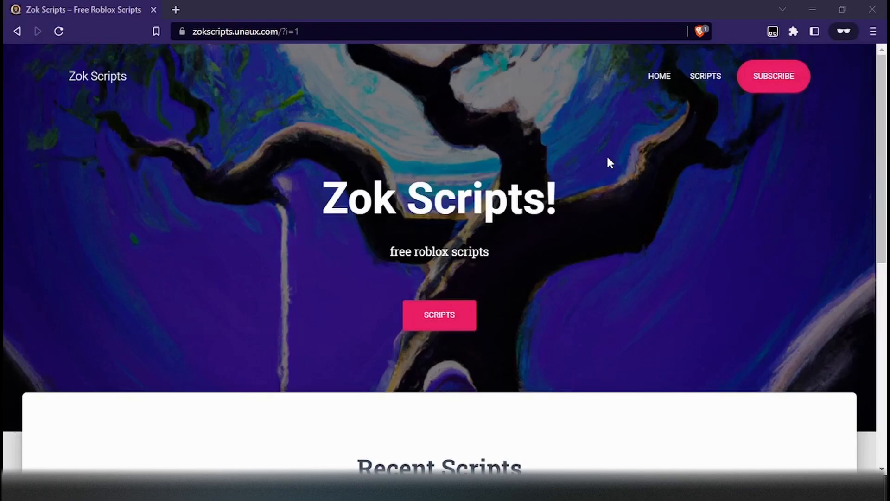
mouse_move(647, 123)
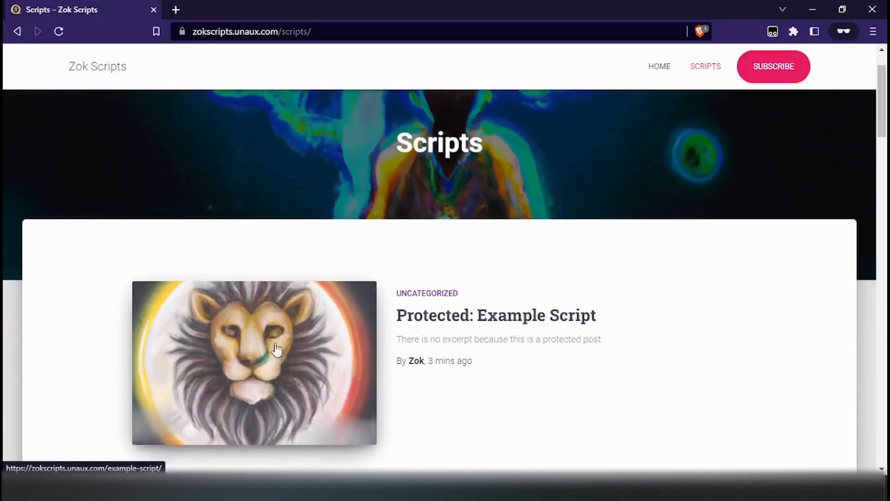
Follow the Example Script post's Get Script link to the work.ink TUTORIAL page
click(254, 362)
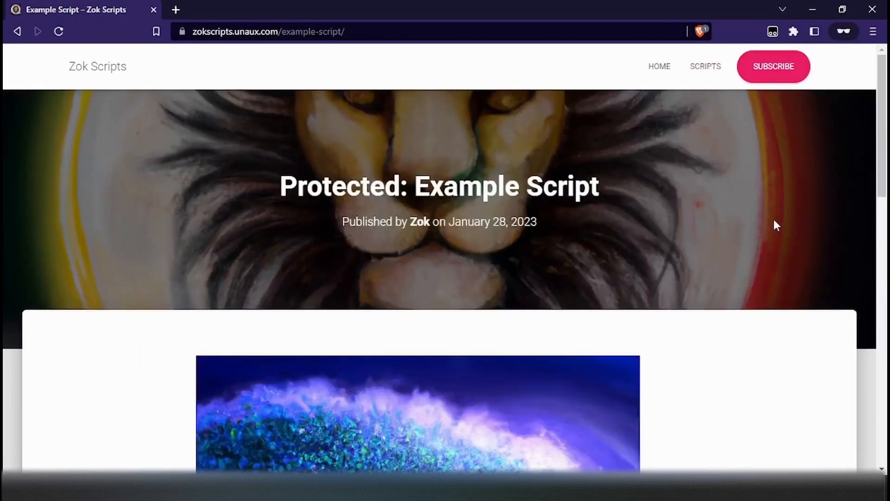
mouse_move(701, 159)
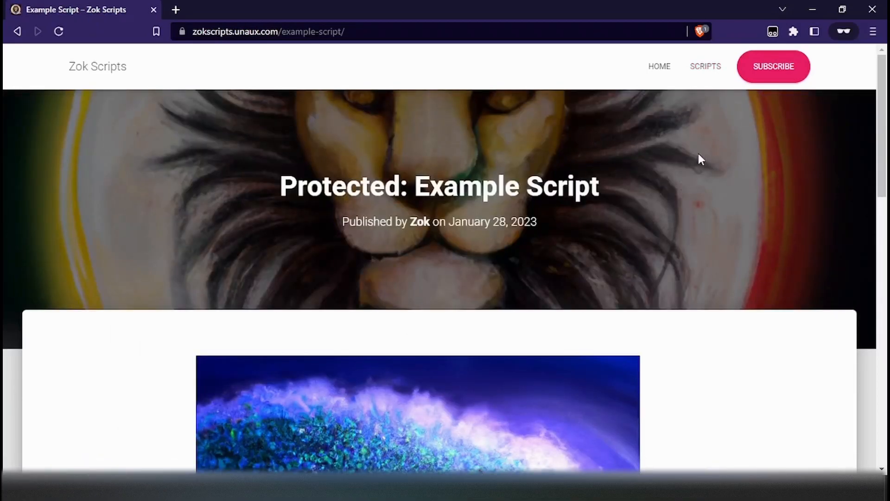
scroll(down, 3)
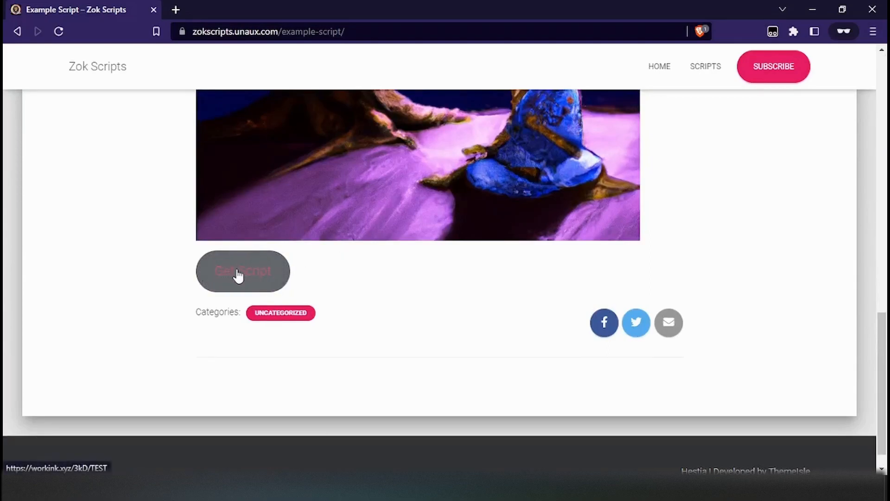
click(242, 271)
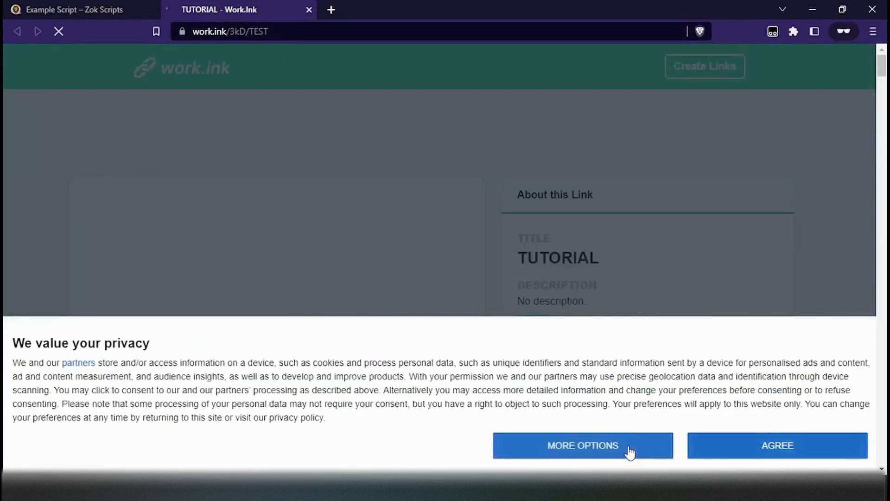
Dismiss the consent banner and finish the Read Articles task through its article countdown
click(777, 445)
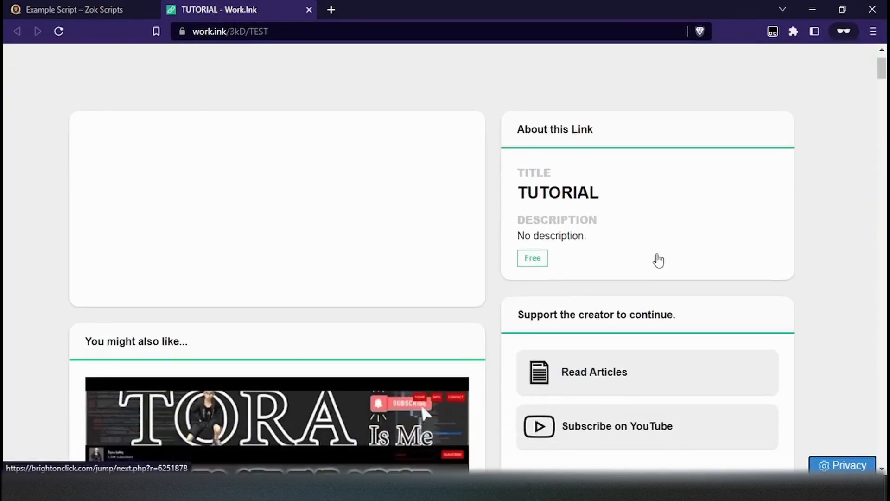
scroll(down, 3)
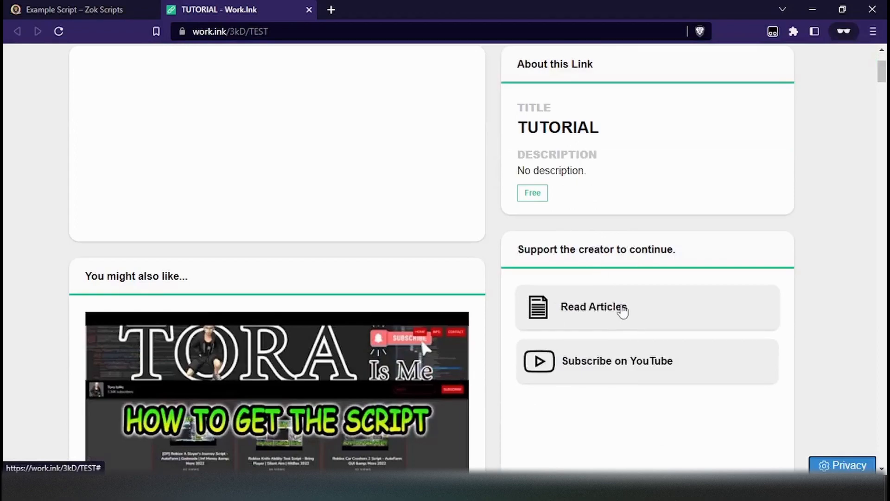
click(594, 307)
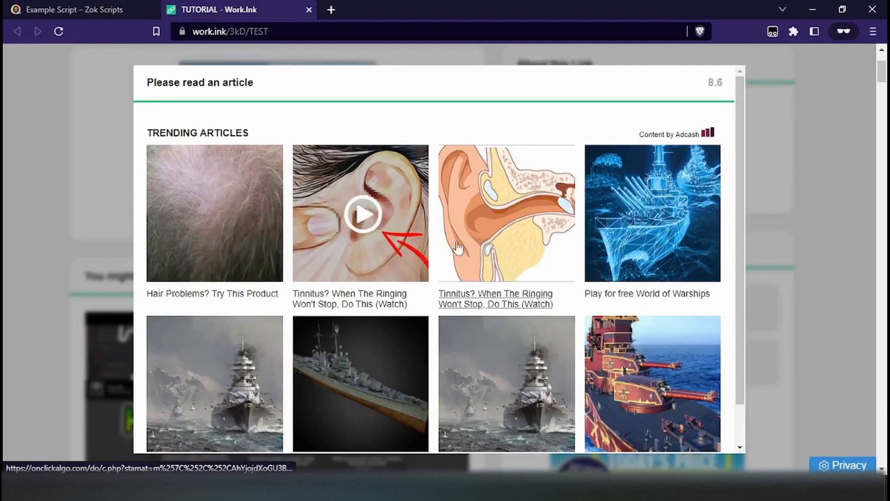
mouse_move(668, 246)
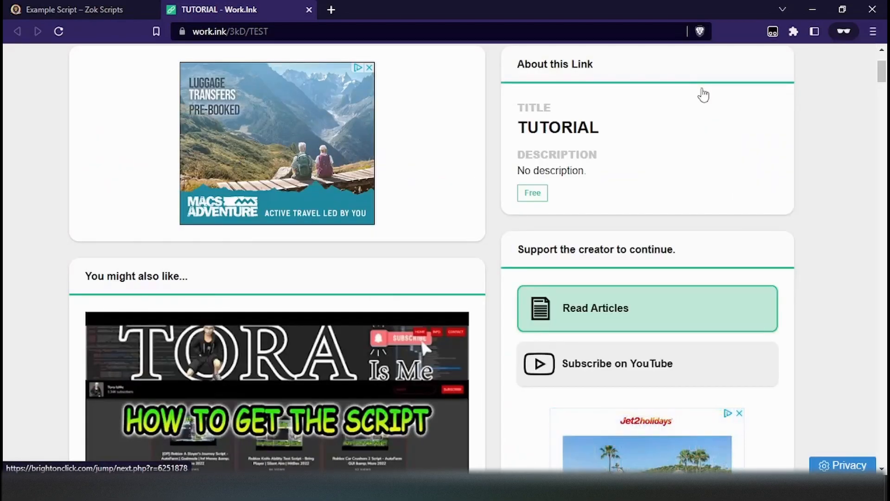
scroll(down, 3)
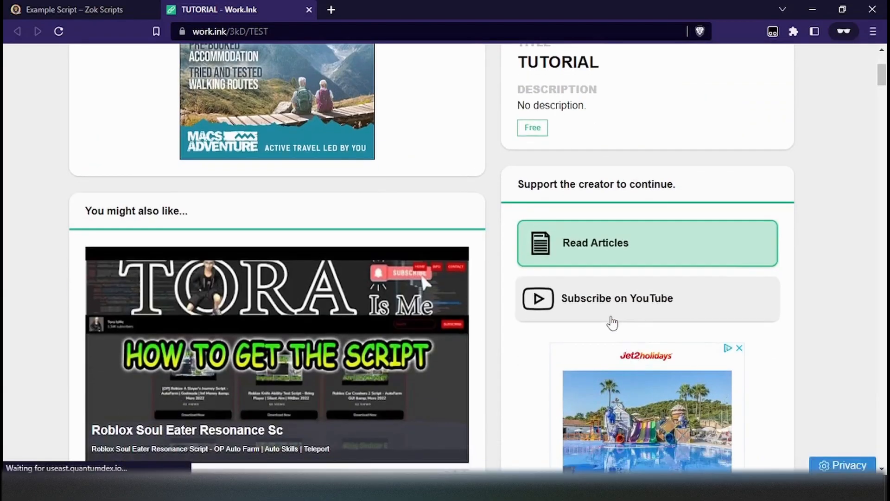
Complete the Subscribe on YouTube step, go to destination, and close the unreachable tab
click(617, 297)
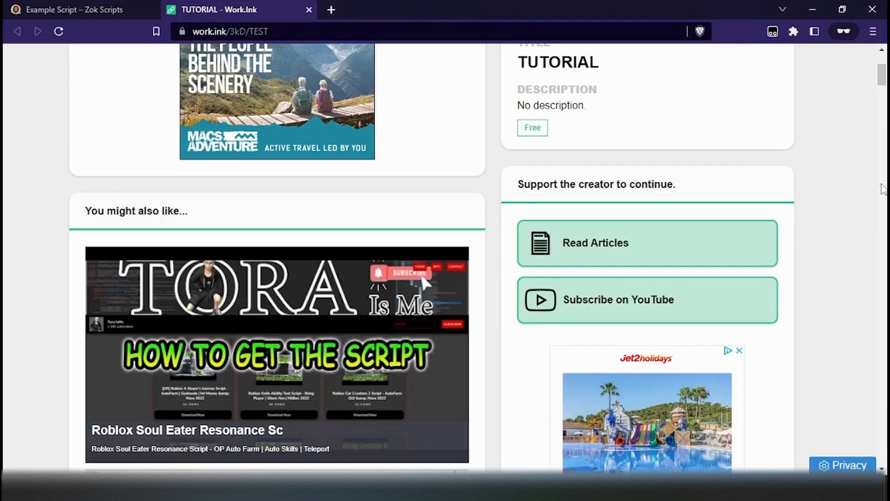
scroll(down, 3)
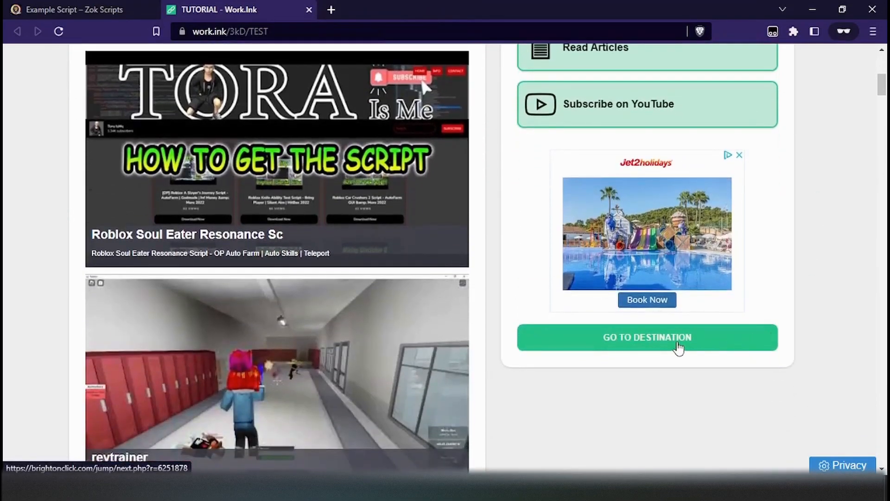
click(646, 337)
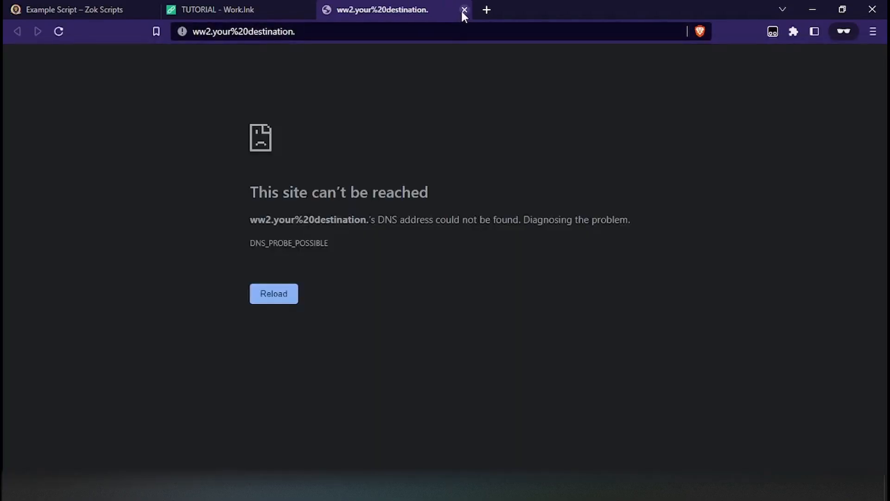
click(464, 9)
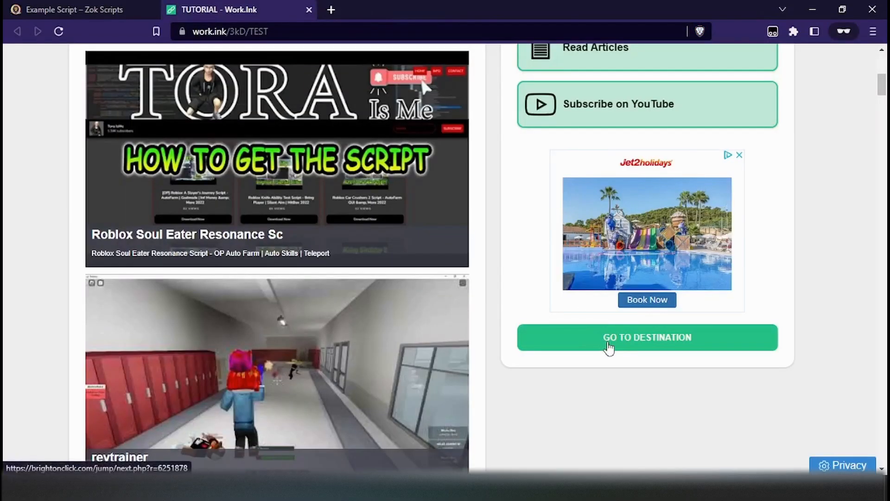
Retry Go To Destination and proceed to the Tutorial Pastebin paste showing SCRIPT HERE
click(647, 336)
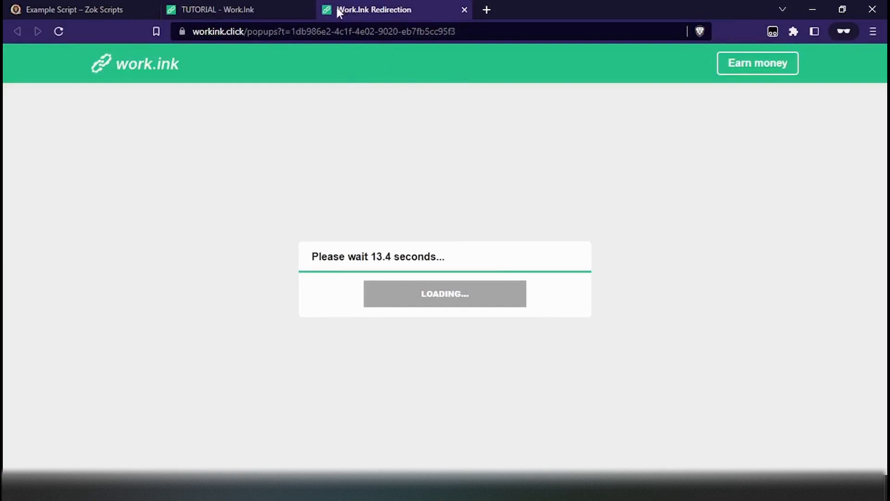
mouse_move(401, 133)
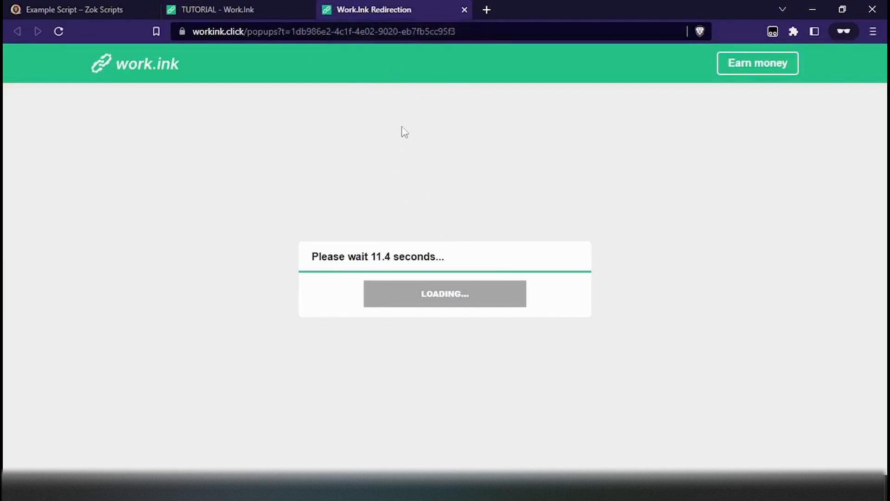
mouse_move(363, 166)
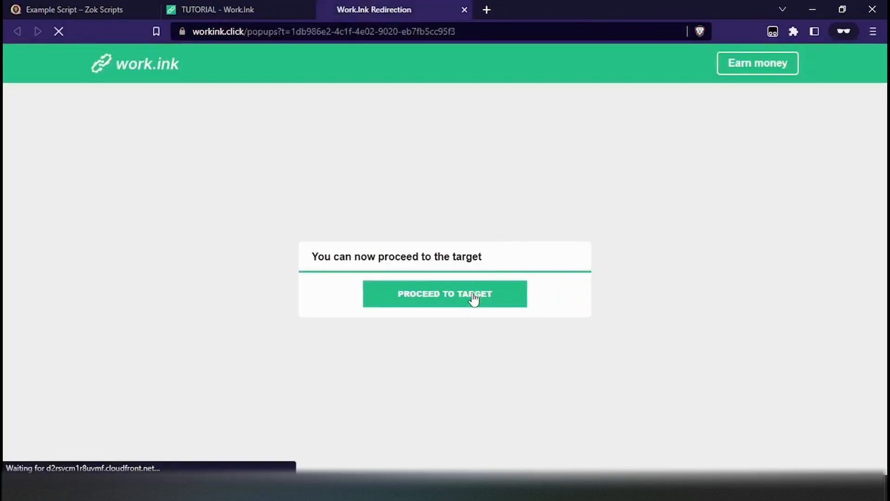
click(444, 294)
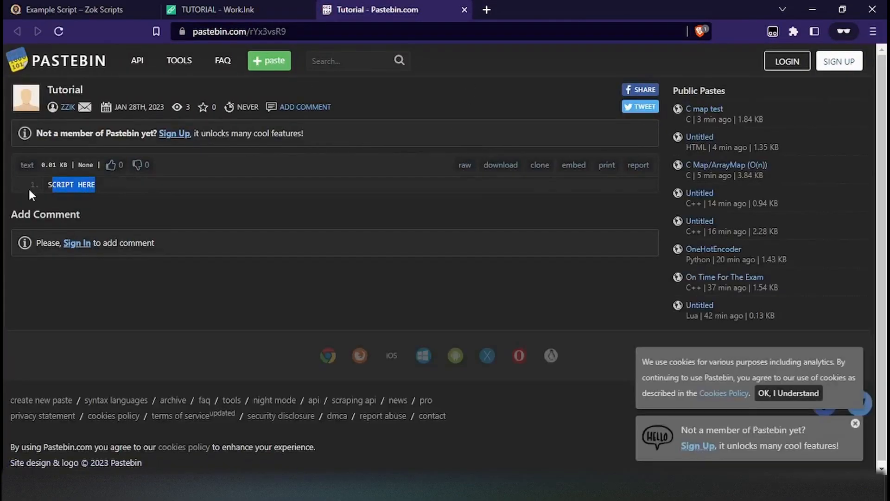
mouse_move(179, 252)
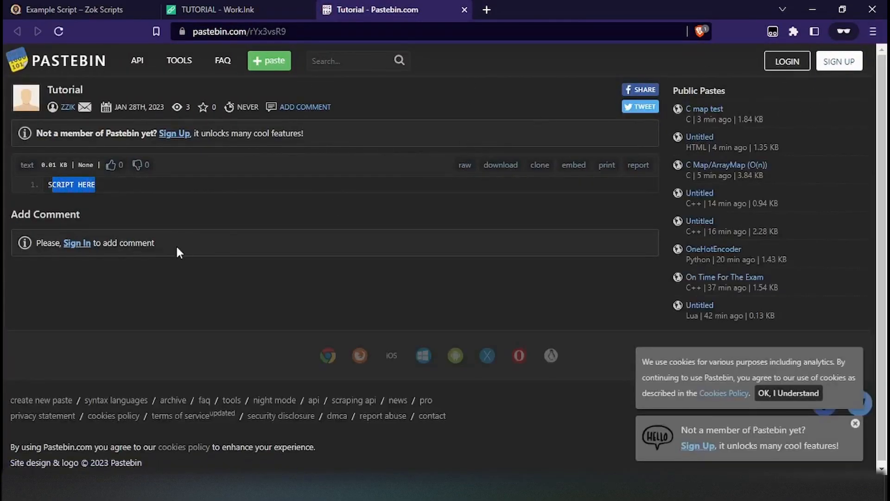